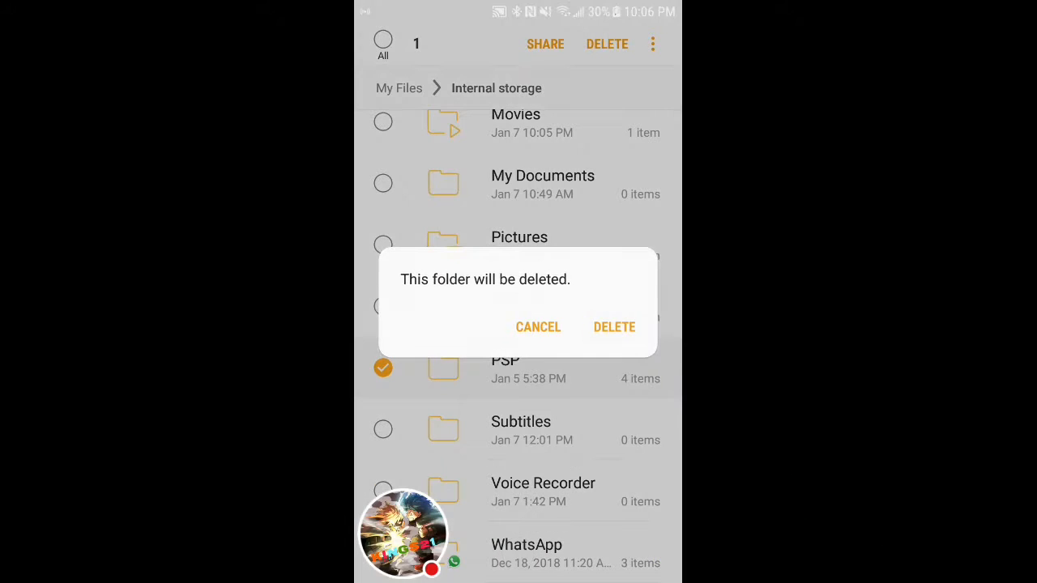
Step: Delete the PSP folder from internal storage and open the Download folder
{"action": "left_click", "coordinate": [614, 326]}
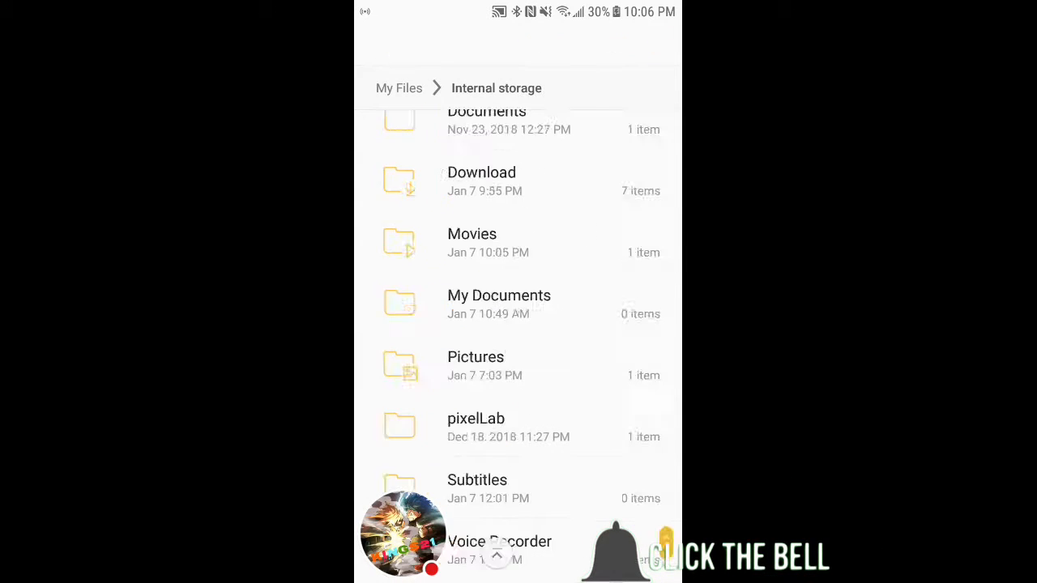
{"action": "left_click", "coordinate": [477, 479]}
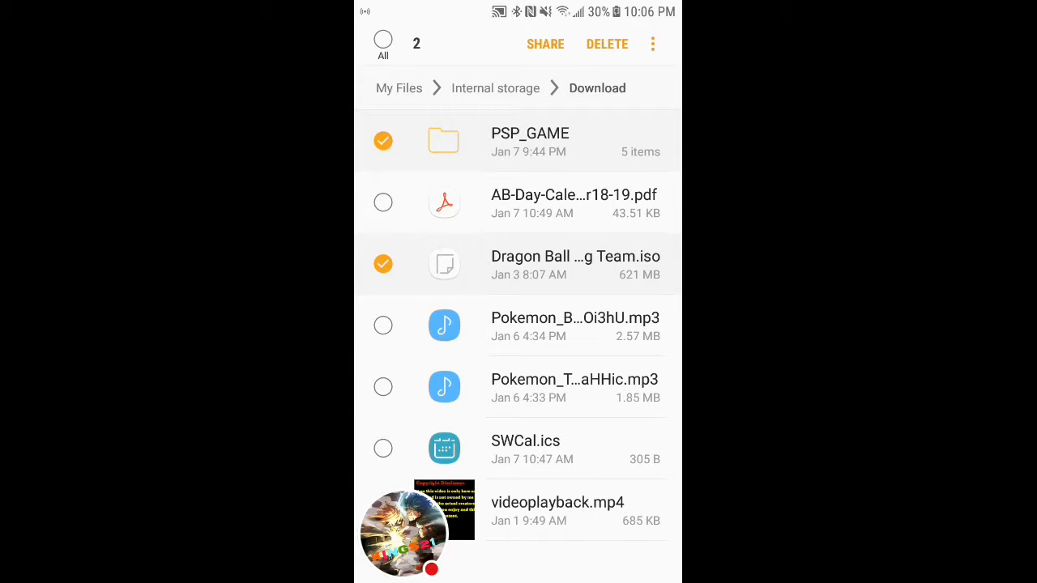
{"action": "left_click", "coordinate": [606, 44]}
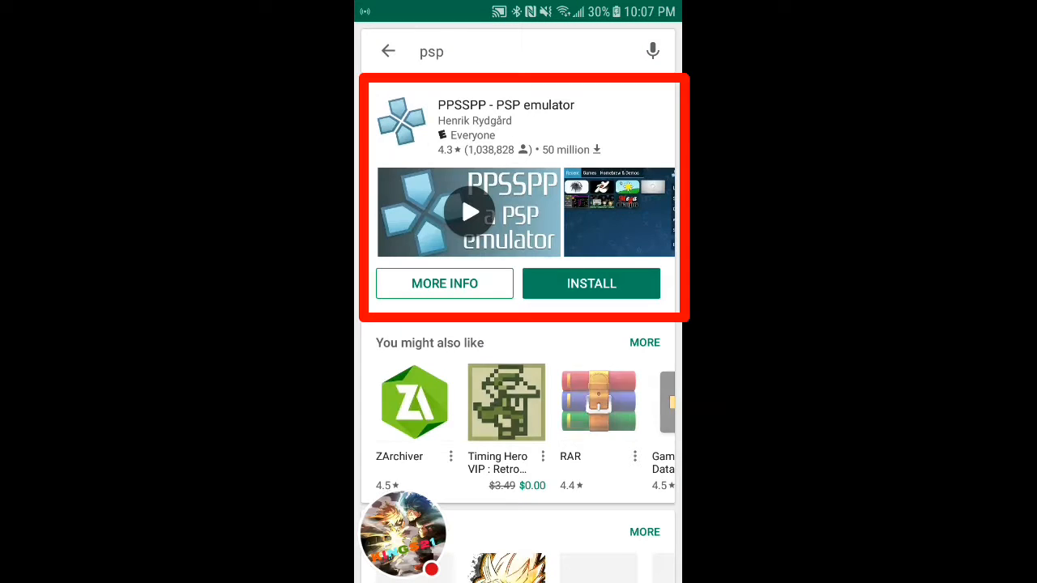
Step: Start installing the PPSSPP - PSP emulator, then swipe through the home screen pages
{"action": "left_click", "coordinate": [591, 283]}
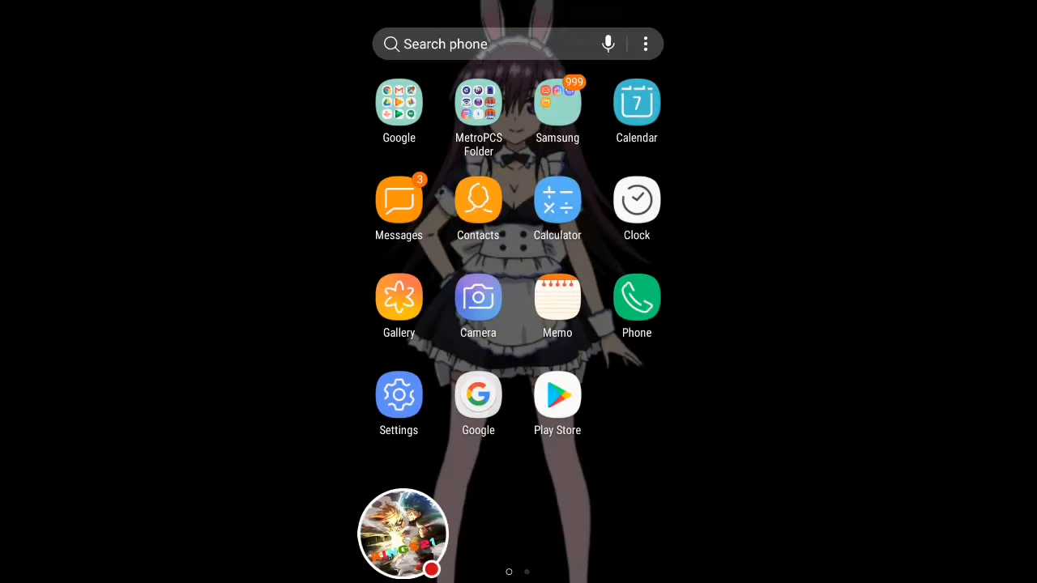
{"action": "scroll", "scroll_direction": "left", "scroll_amount": 3}
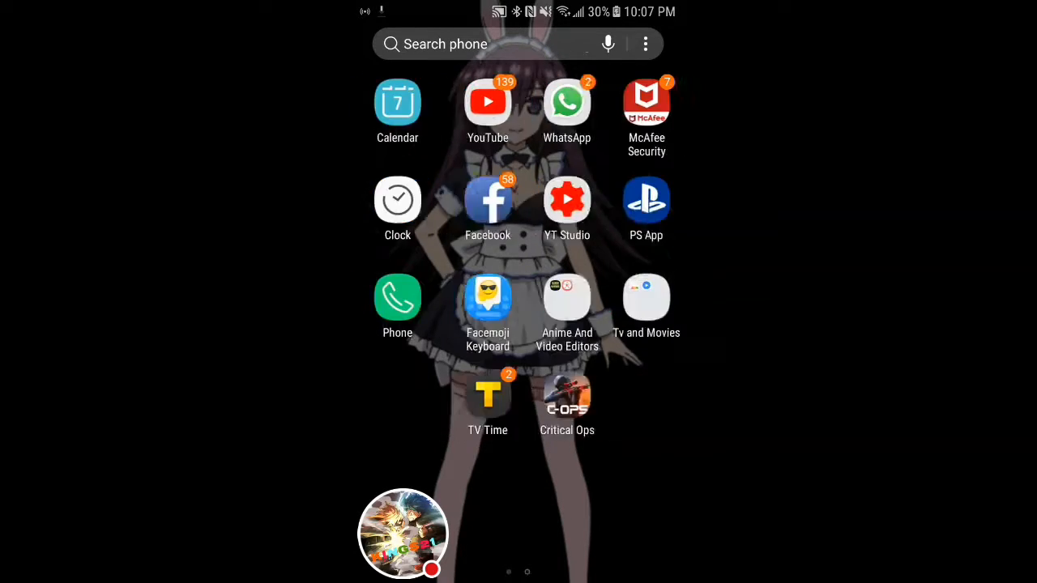
{"action": "scroll", "scroll_direction": "down", "scroll_amount": 3}
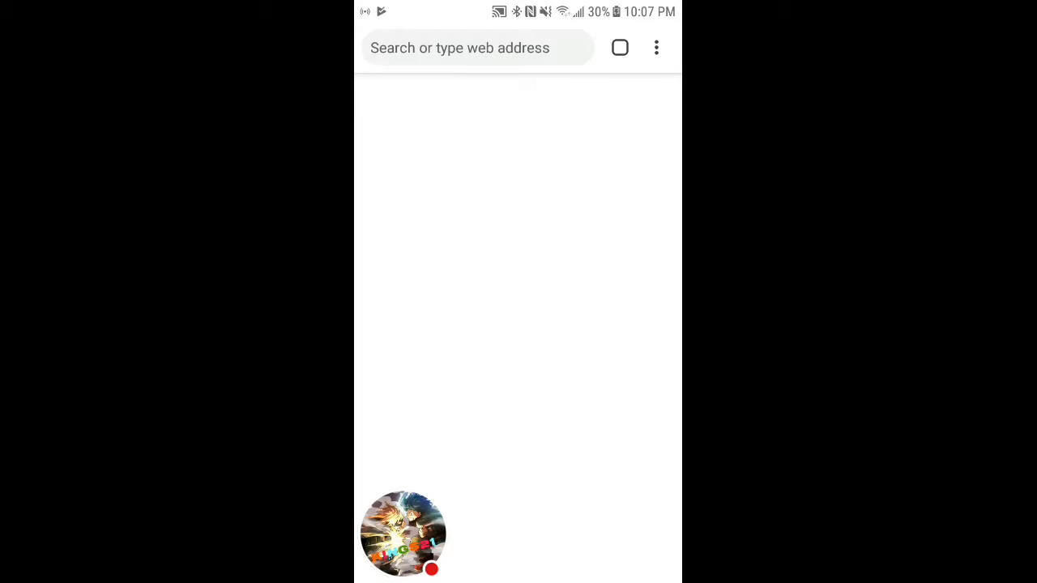
Step: Search in a new Chrome tab for 'dbz tenkaichi tag team zip'
{"action": "left_click", "coordinate": [475, 47]}
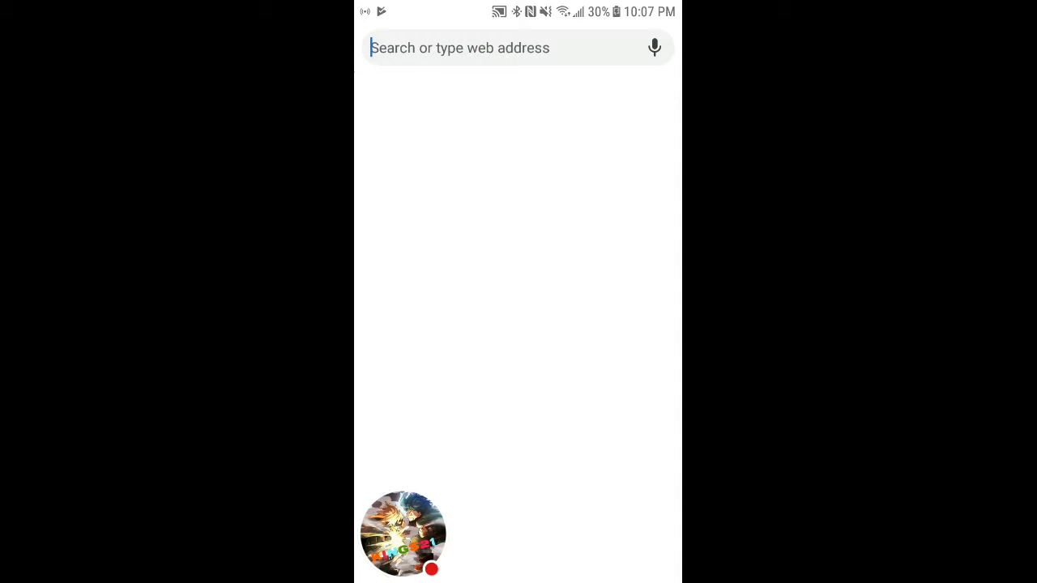
{"action": "left_click", "coordinate": [493, 47]}
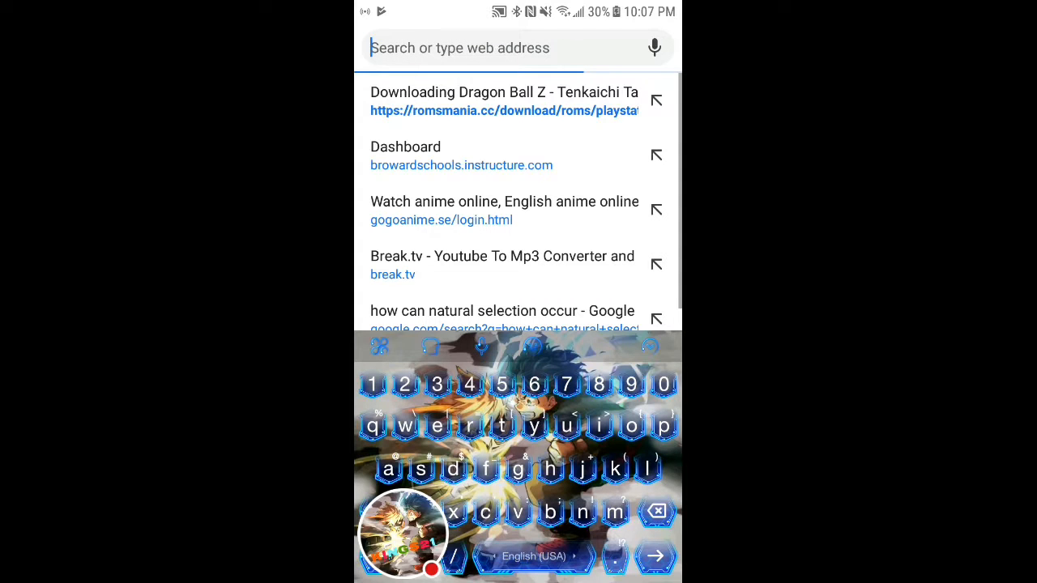
{"action": "type", "text": "discordbots.org"}
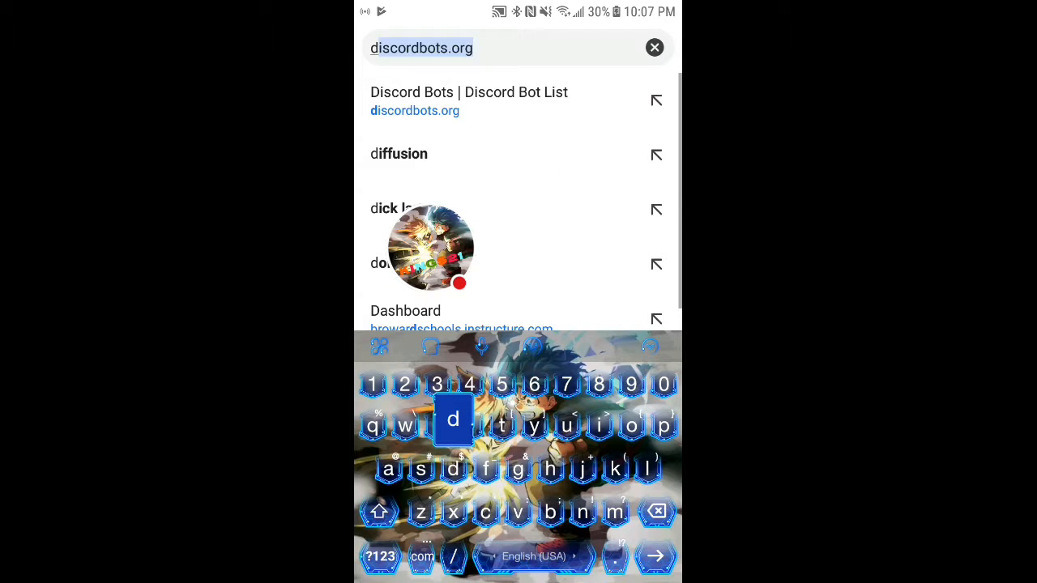
{"action": "type", "text": "dbz t"}
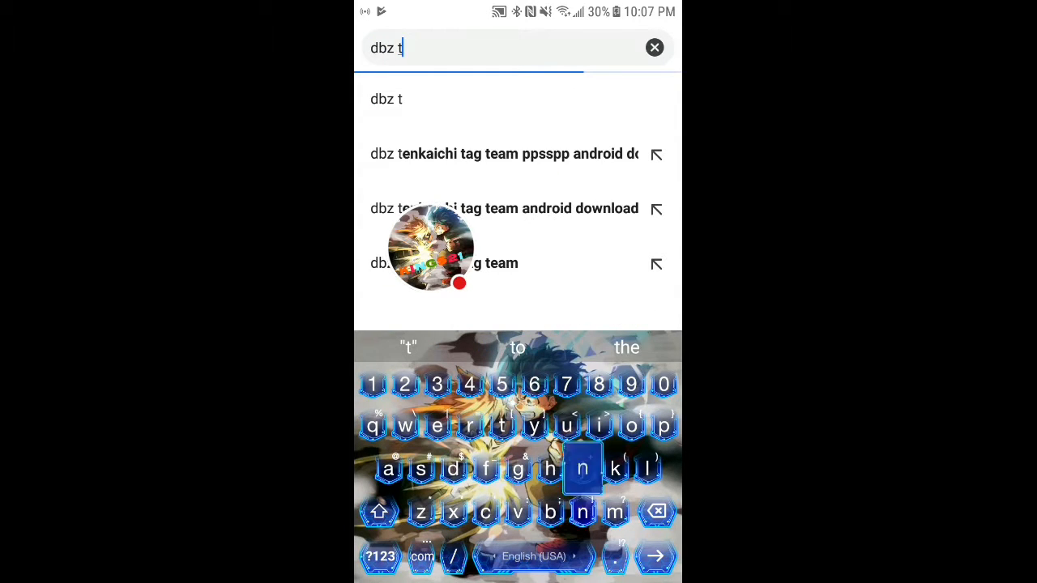
{"action": "type", "text": "en"}
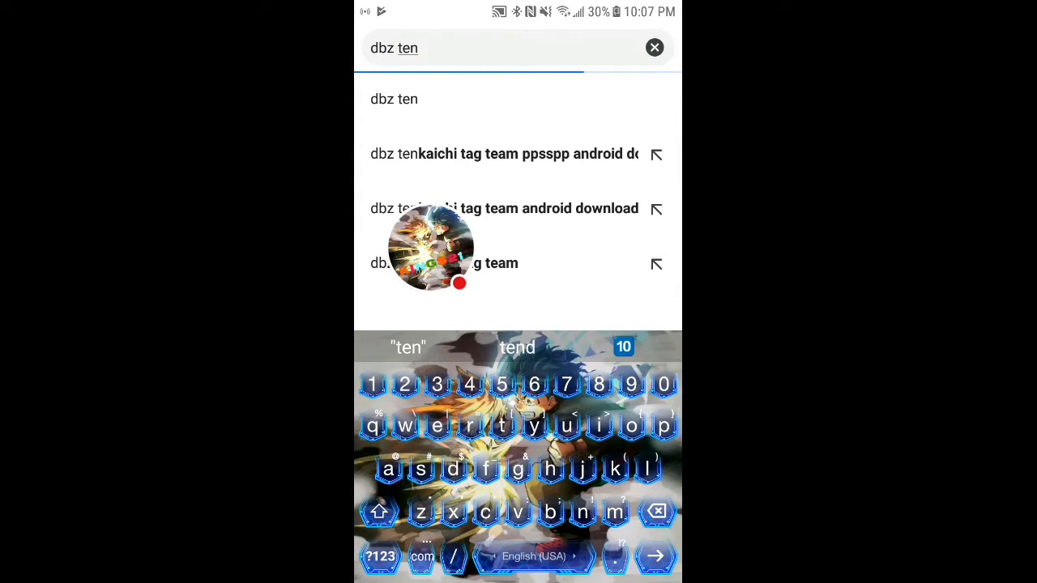
{"action": "type", "text": "kaichi tag t"}
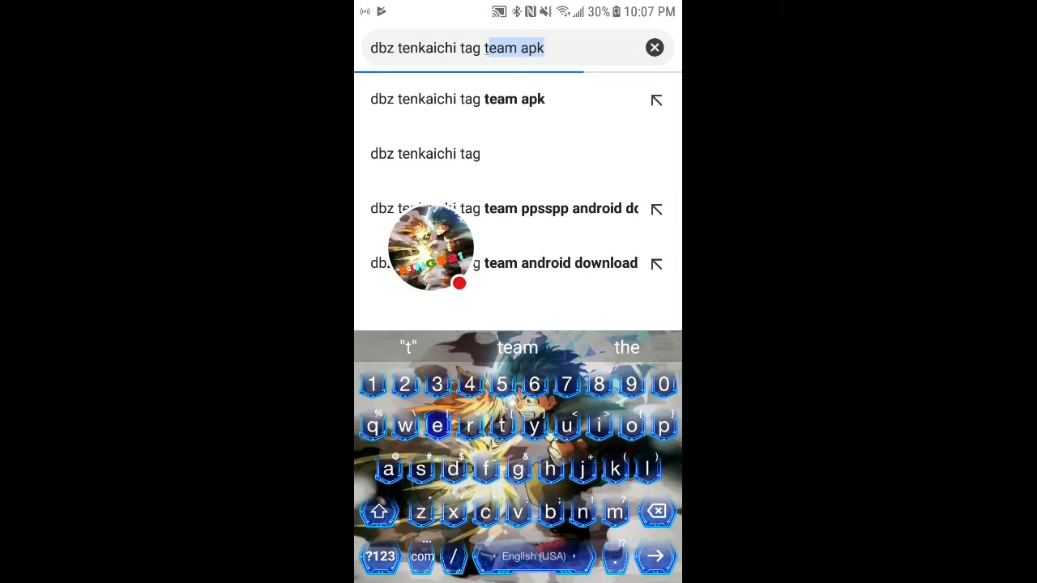
{"action": "type", "text": "z"}
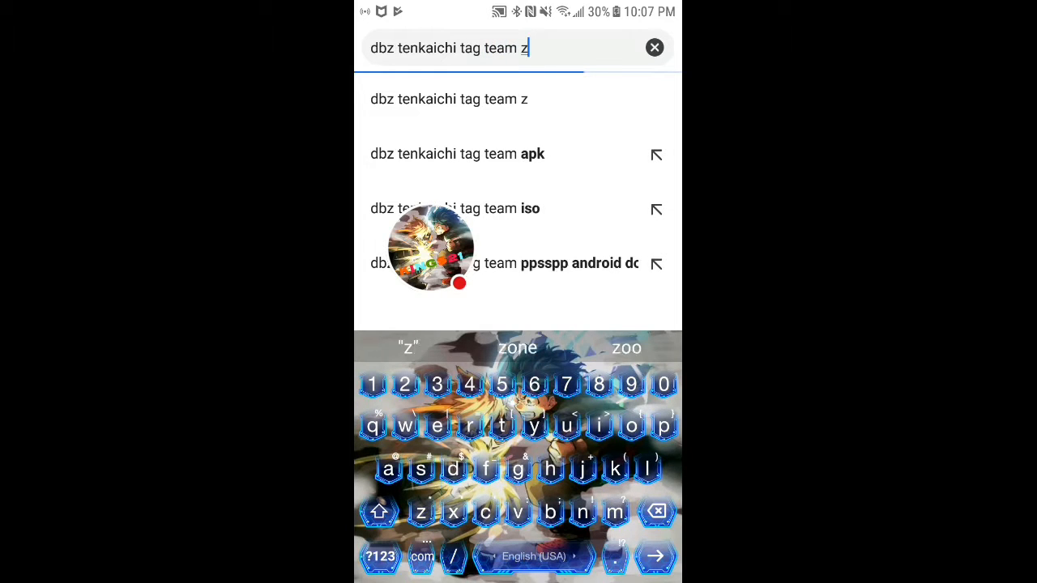
{"action": "type", "text": "ip"}
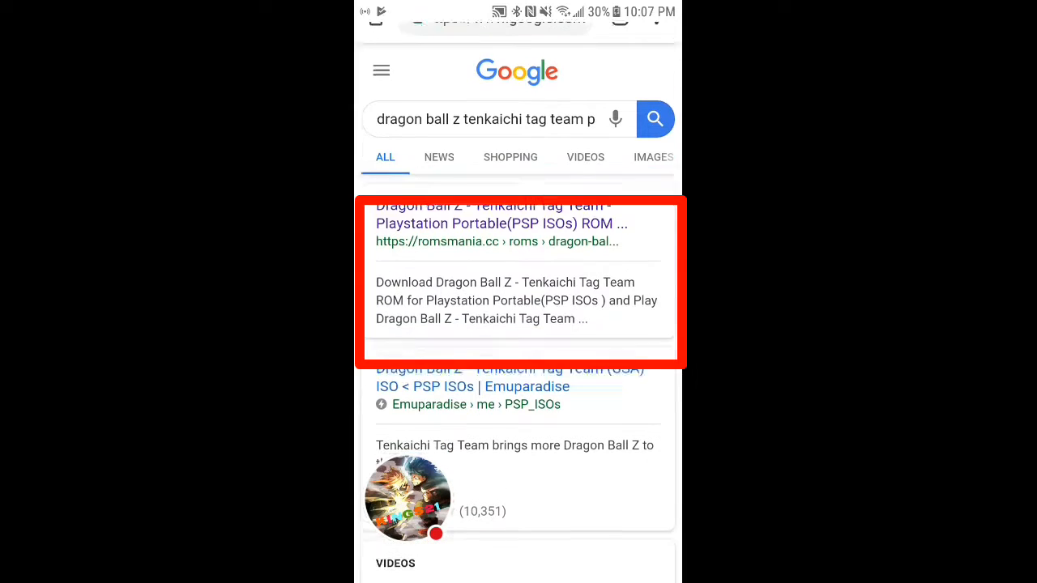
Step: Open the romsmania.cc Tenkaichi Tag Team page and start the ROM download
{"action": "left_click", "coordinate": [508, 214]}
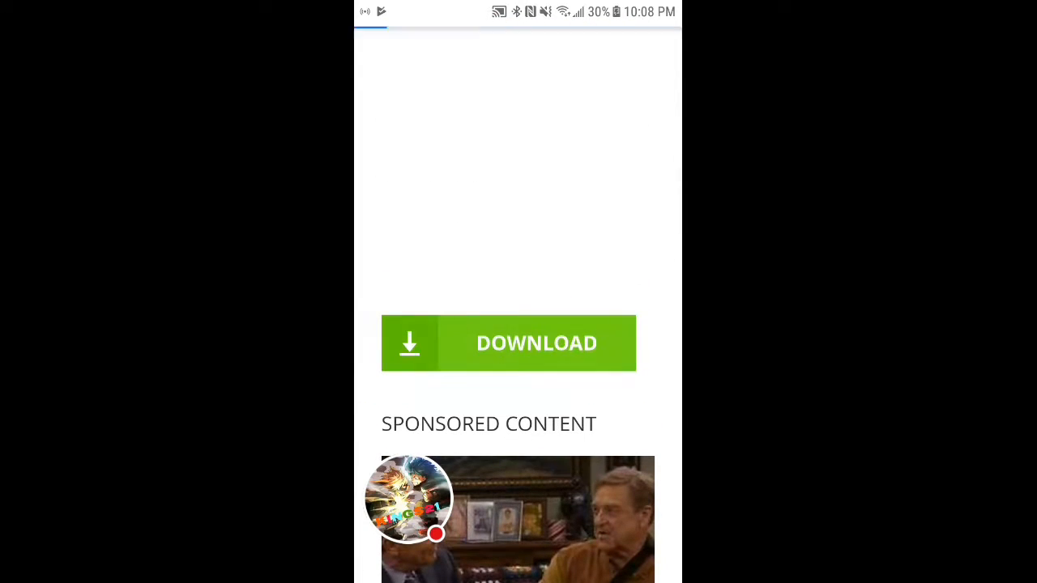
{"action": "left_click", "coordinate": [508, 342]}
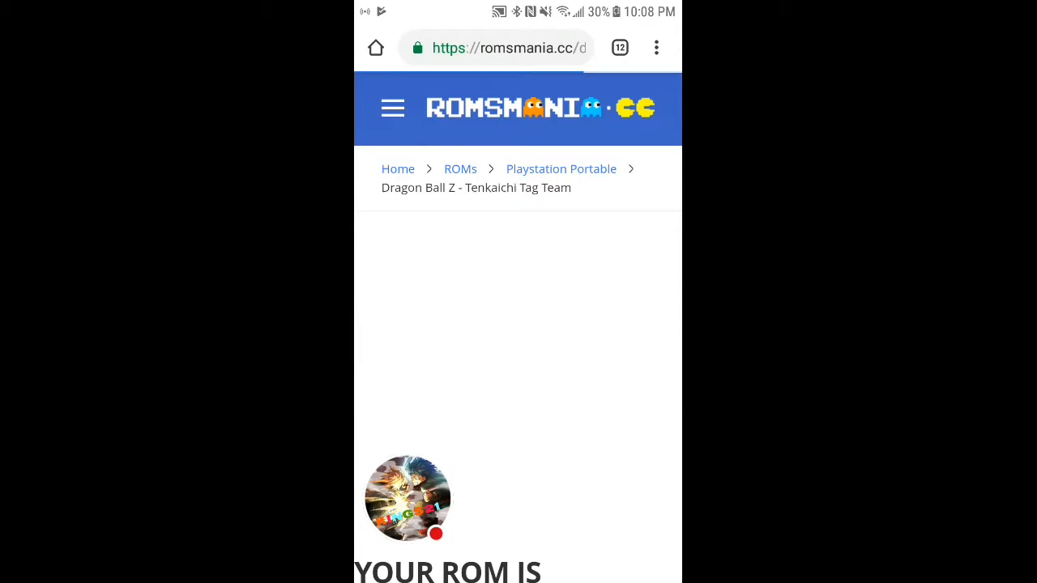
{"action": "scroll", "scroll_direction": "down", "scroll_amount": 3}
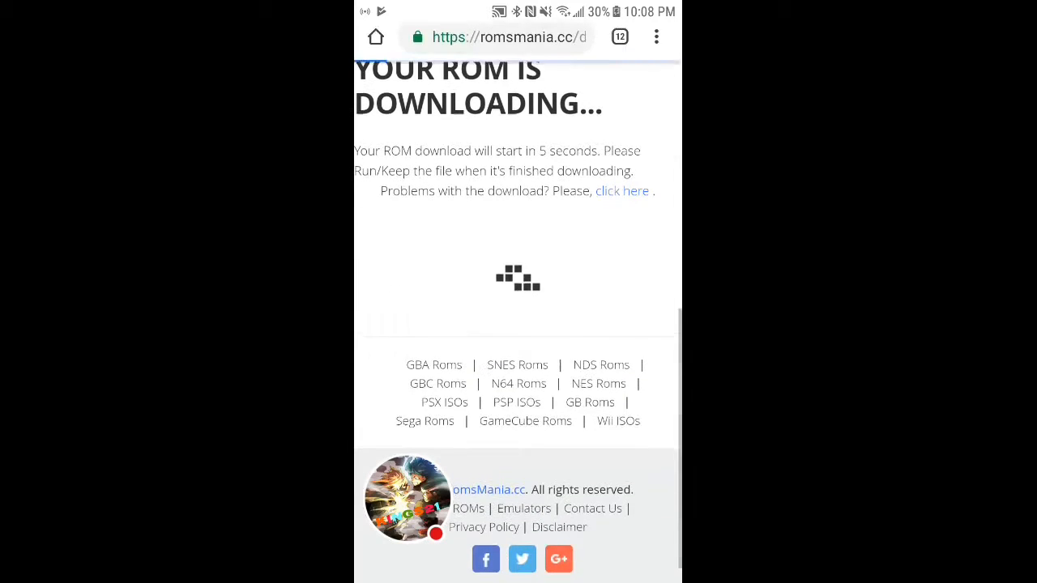
{"action": "scroll", "scroll_direction": "down", "scroll_amount": 3}
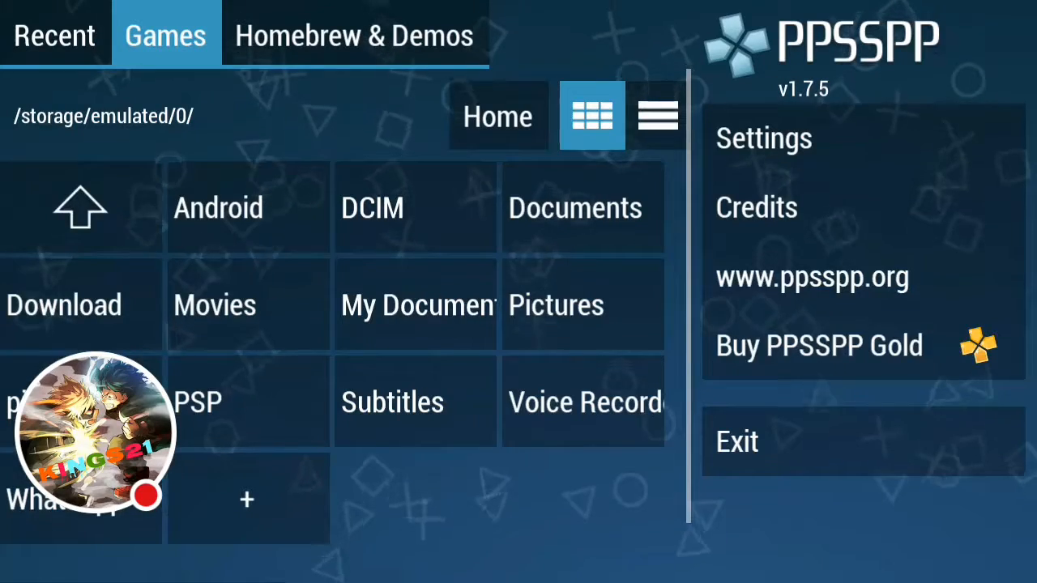
Step: Check PPSSPP's Recent tab, then browse the Games tab into the empty PSP/GAME folder
{"action": "left_click", "coordinate": [54, 34]}
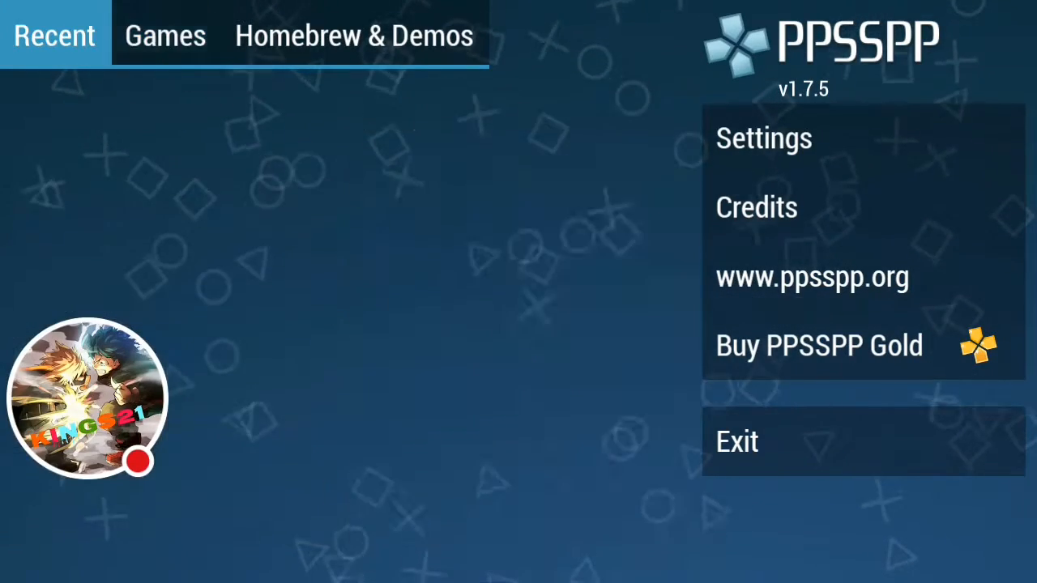
{"action": "left_click", "coordinate": [164, 34]}
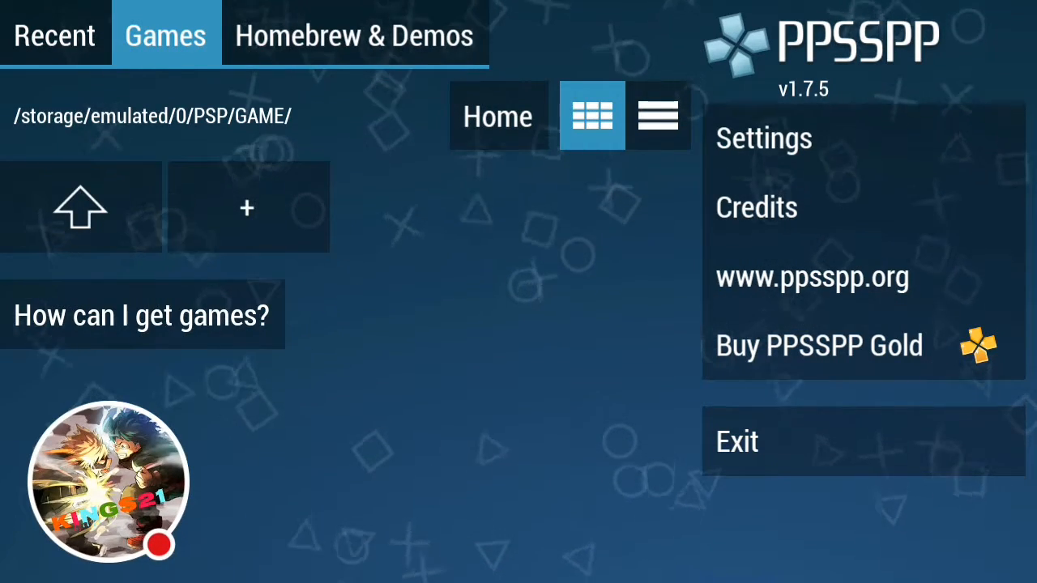
{"action": "left_click", "coordinate": [80, 207]}
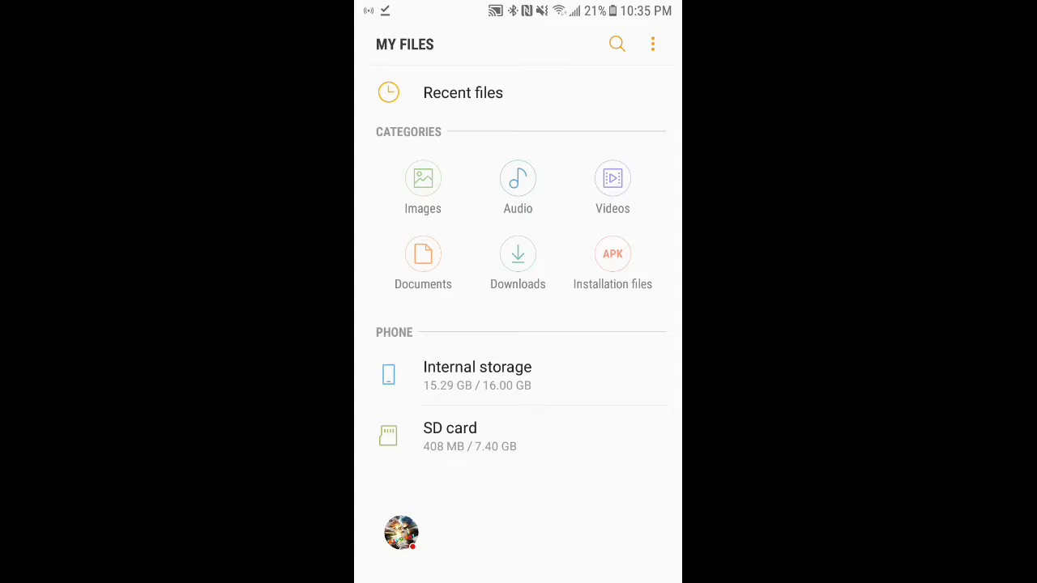
Step: Check the Download folder in My Files, then scroll the internal storage folder list
{"action": "left_click", "coordinate": [517, 254]}
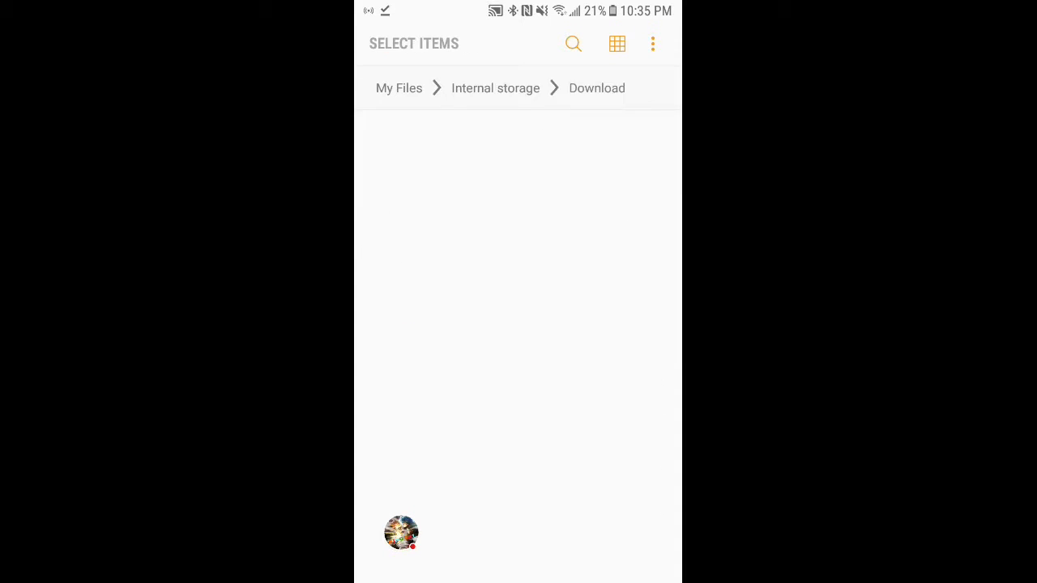
{"action": "left_click", "coordinate": [642, 43]}
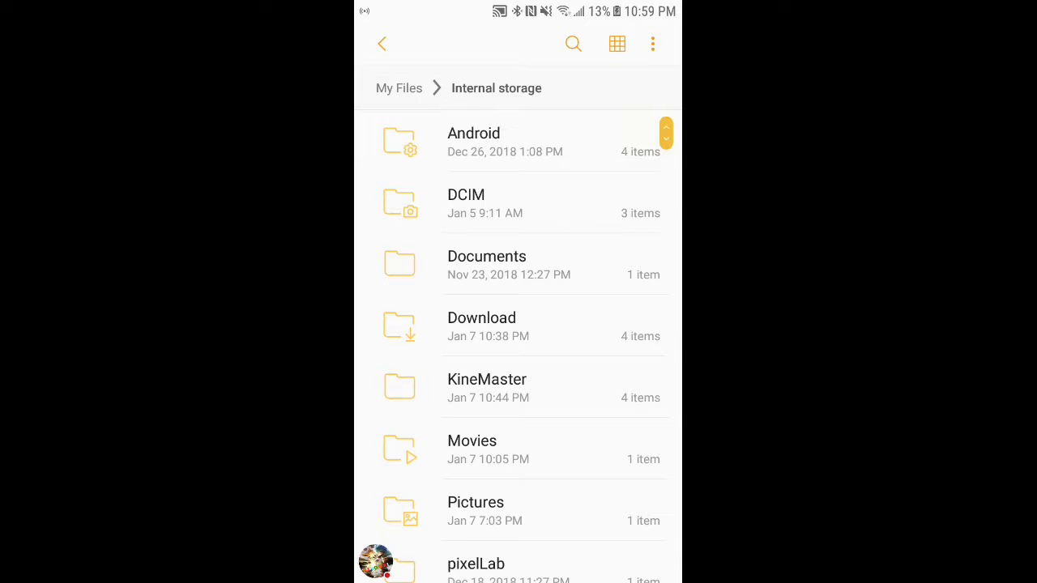
{"action": "scroll", "scroll_direction": "down", "scroll_amount": 3}
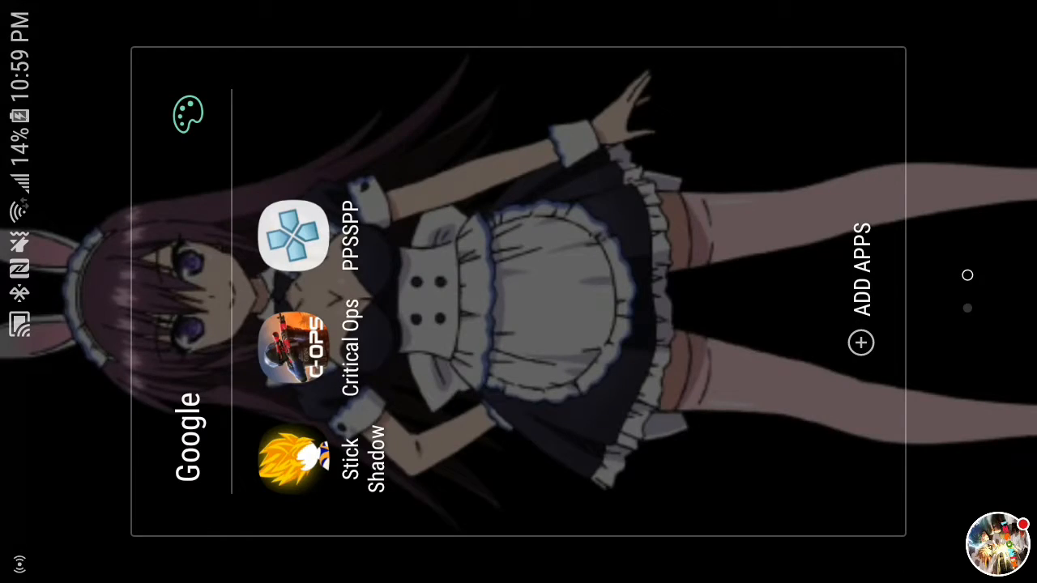
Step: Launch PPSSPP, open its Download folder and start Dragon Ball Z Tenkaichi Tag Team
{"action": "left_click", "coordinate": [293, 236]}
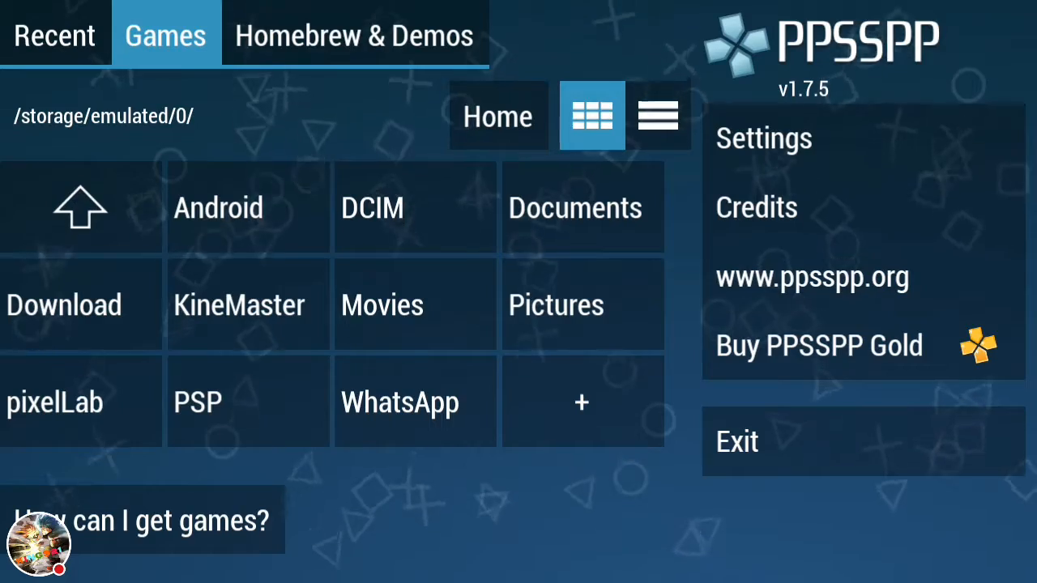
{"action": "left_click", "coordinate": [65, 304]}
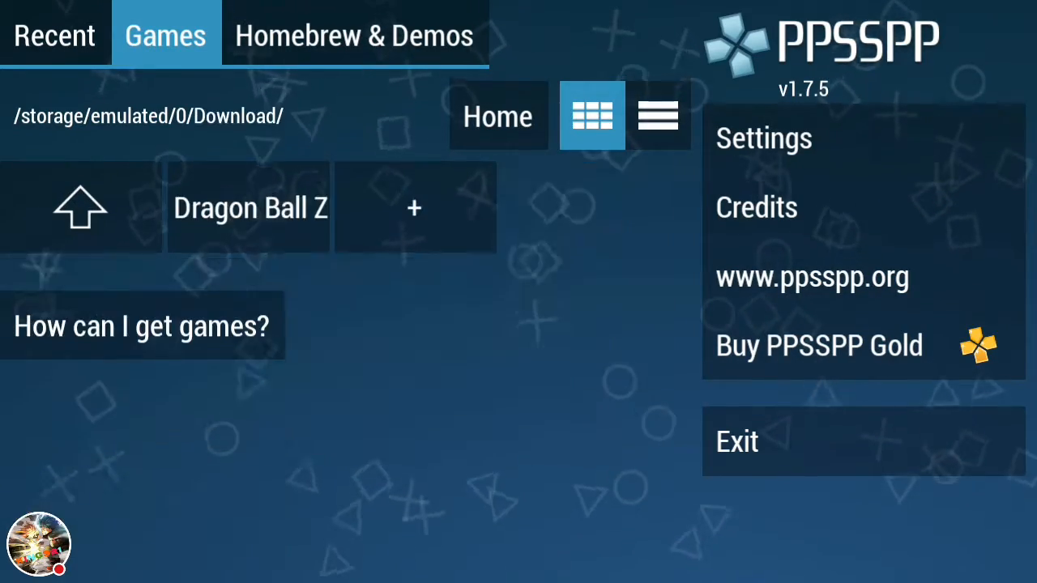
{"action": "left_click", "coordinate": [248, 208]}
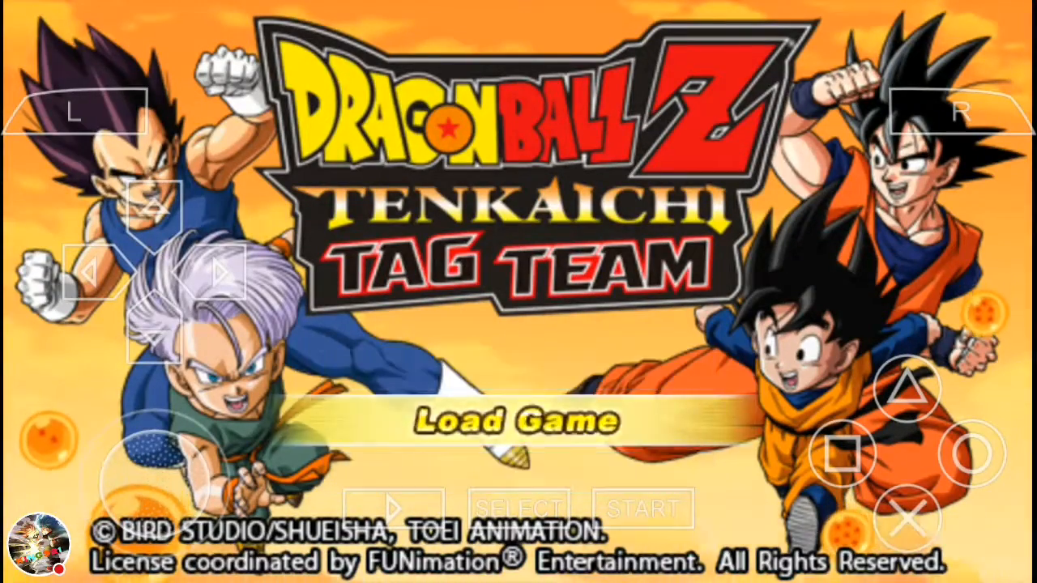
Step: Choose Load Game on the title screen and answer No to the player name prompt
{"action": "left_click", "coordinate": [518, 420]}
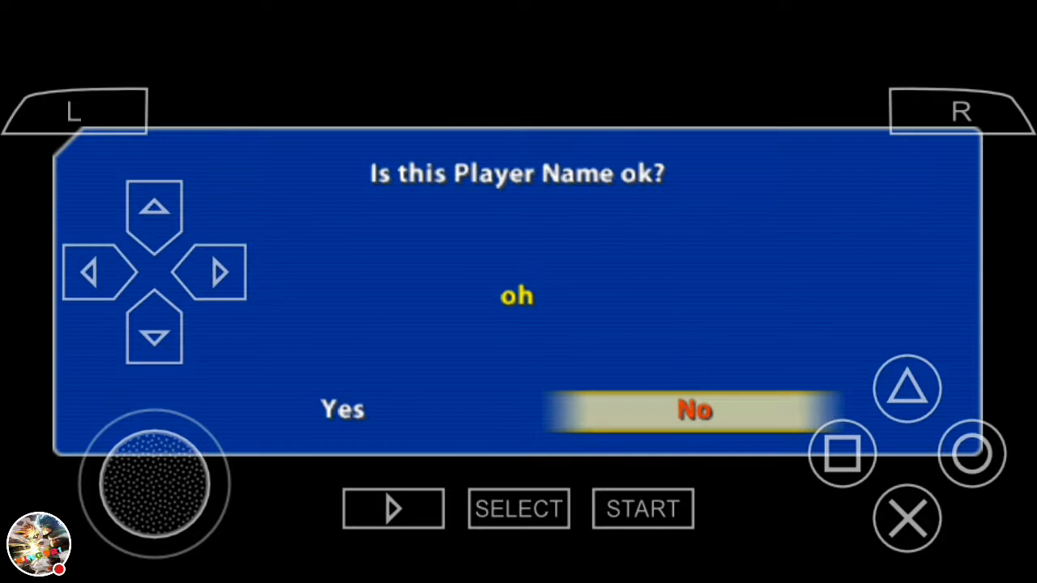
{"action": "left_click", "coordinate": [693, 412]}
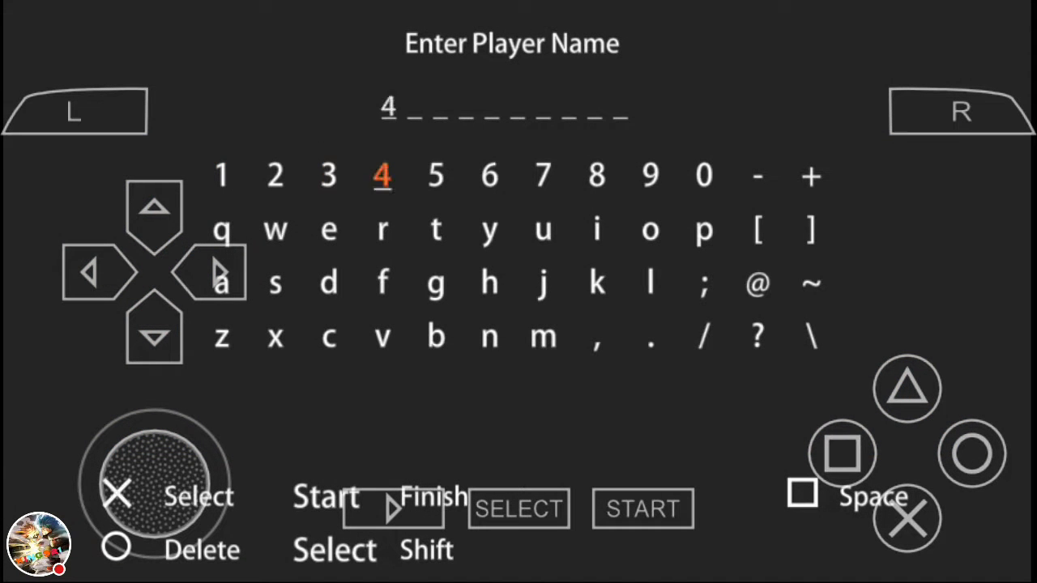